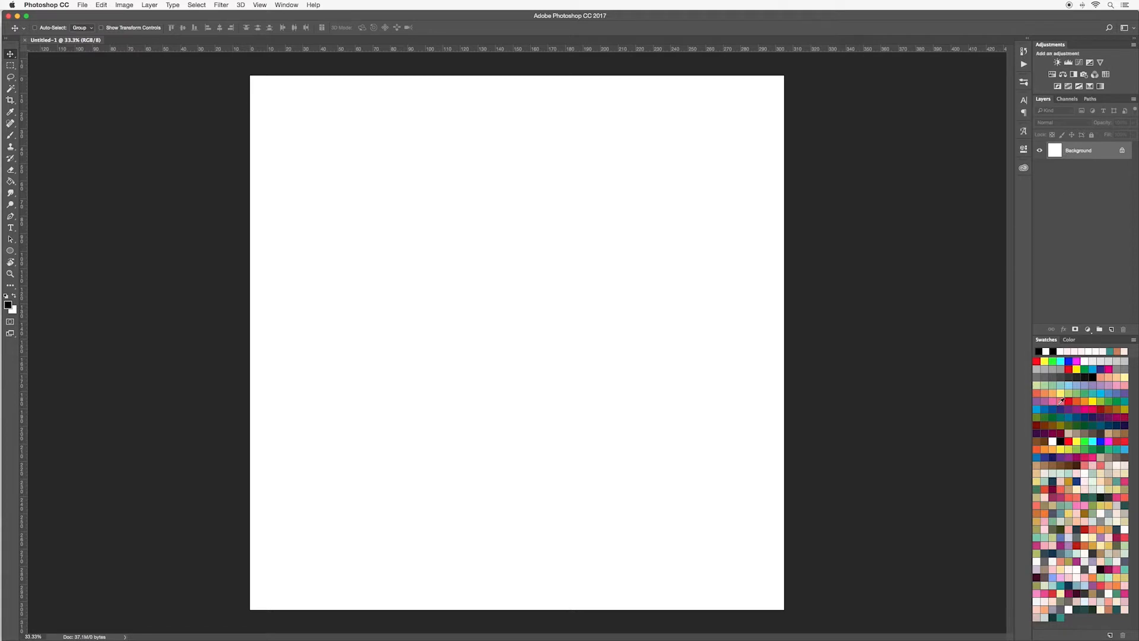
pyautogui.moveTo(1058, 394)
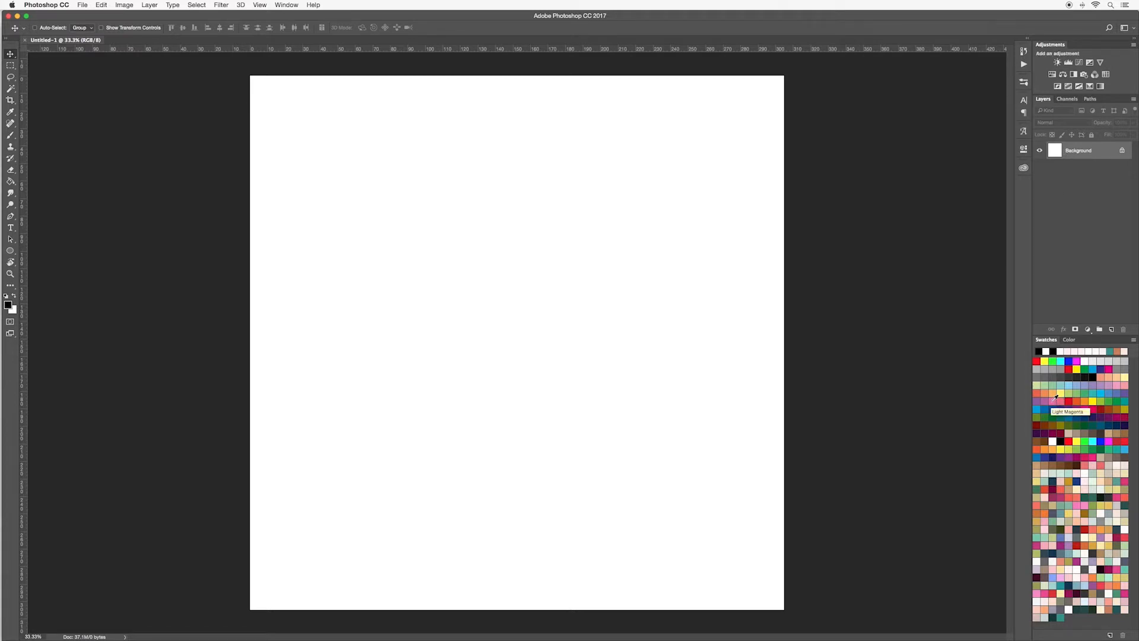
pyautogui.moveTo(1039, 229)
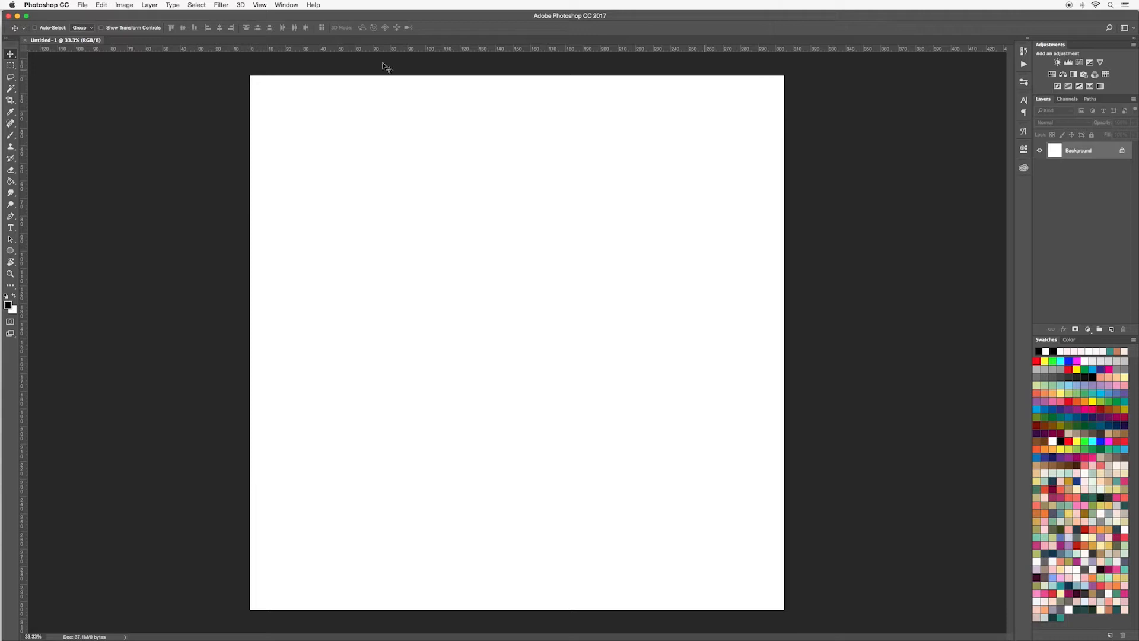
# Float the Layers panel, then dock it back between Adjustments and Swatches.
pyautogui.click(287, 4)
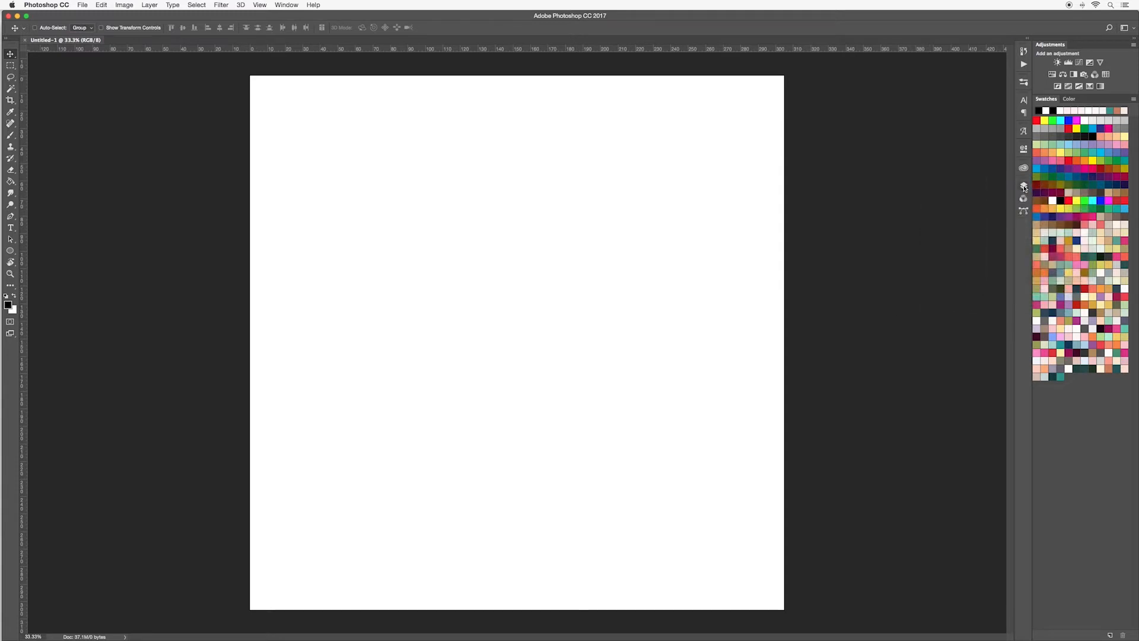
pyautogui.click(1024, 186)
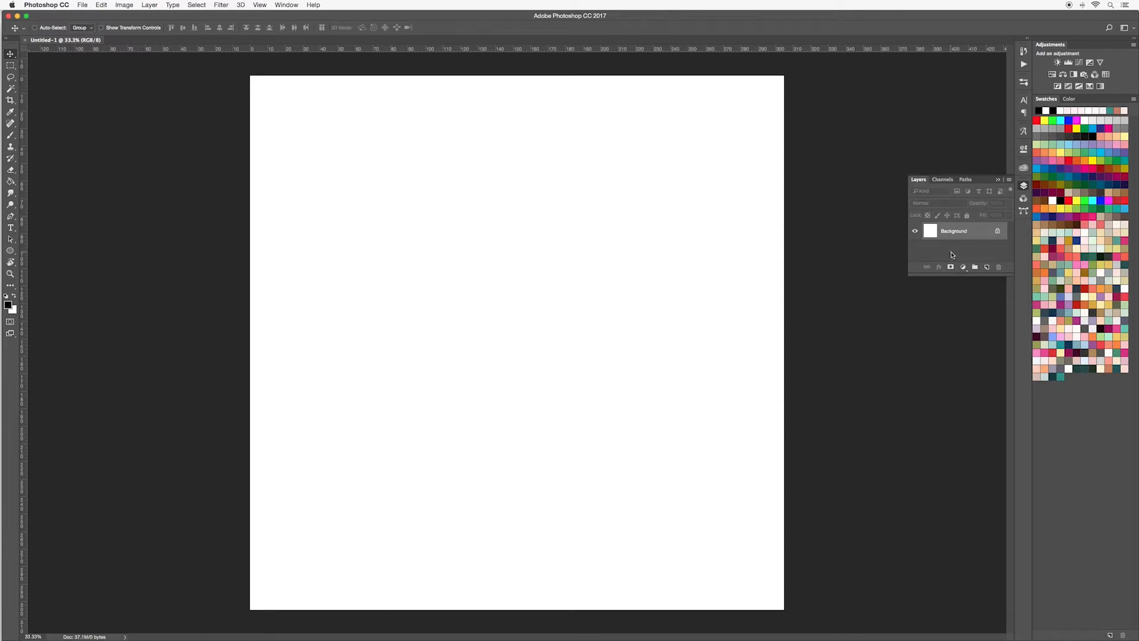
pyautogui.click(1009, 180)
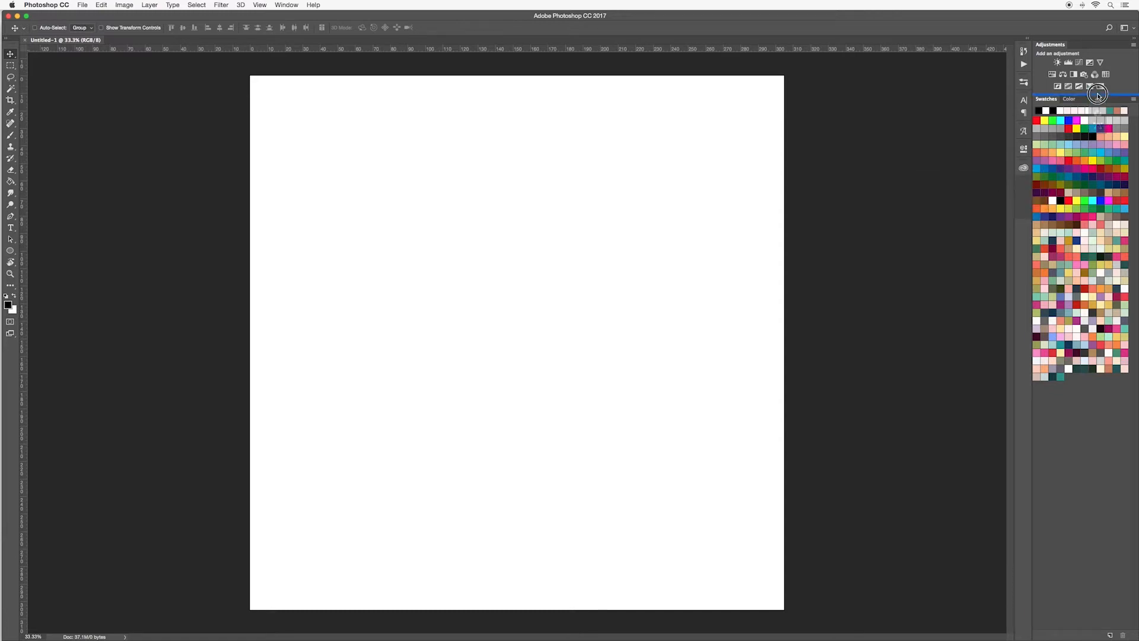
pyautogui.click(1098, 95)
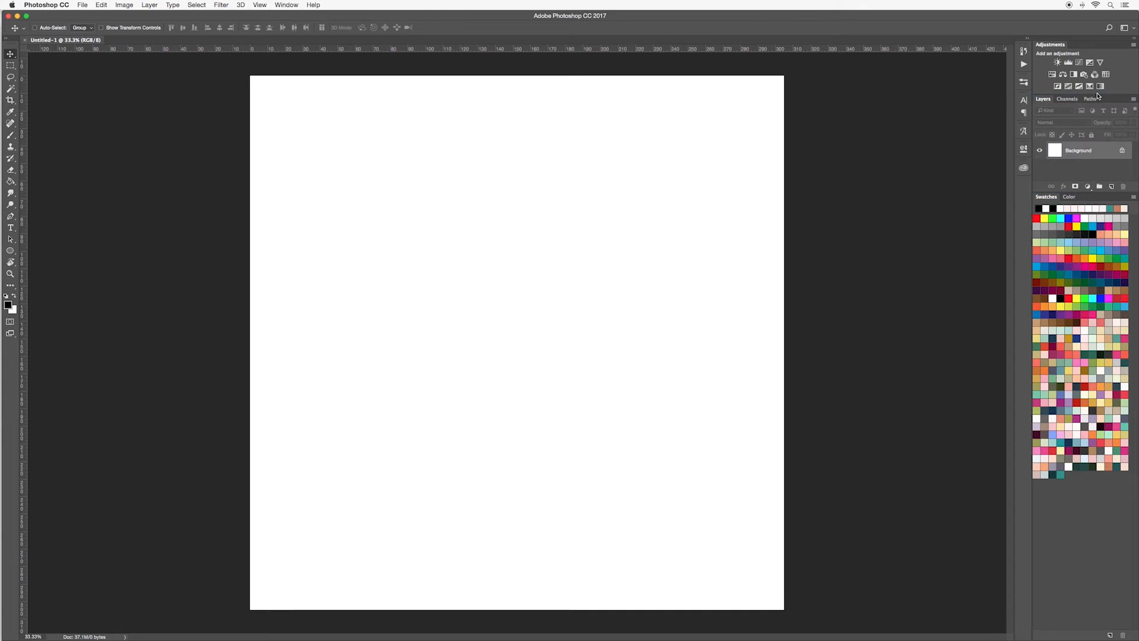
pyautogui.moveTo(1065, 182)
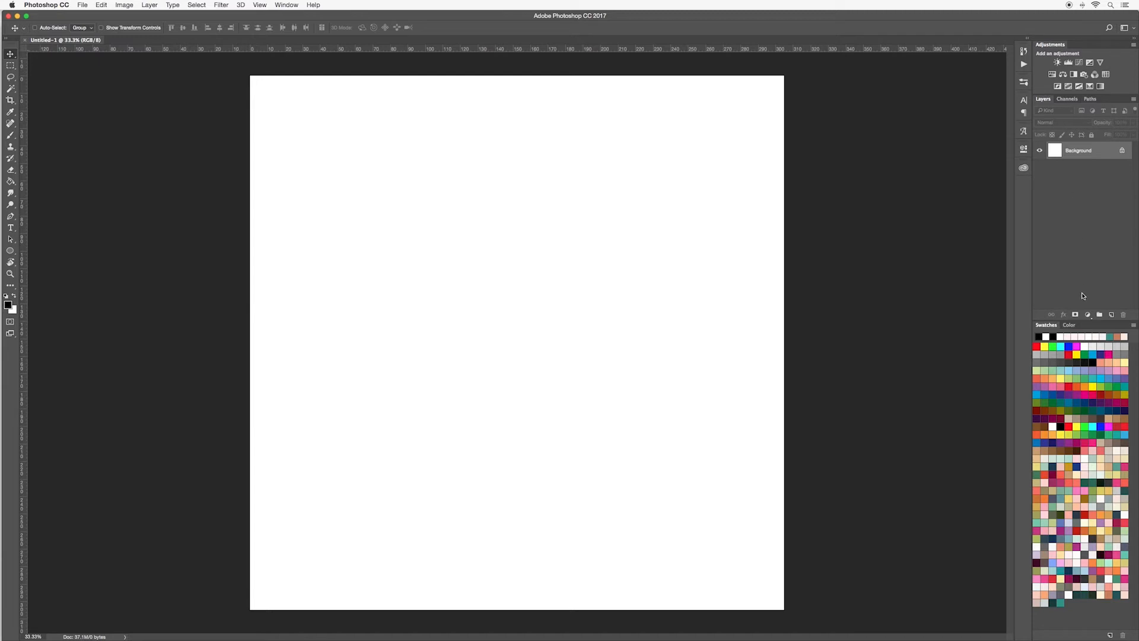
pyautogui.moveTo(367, 205)
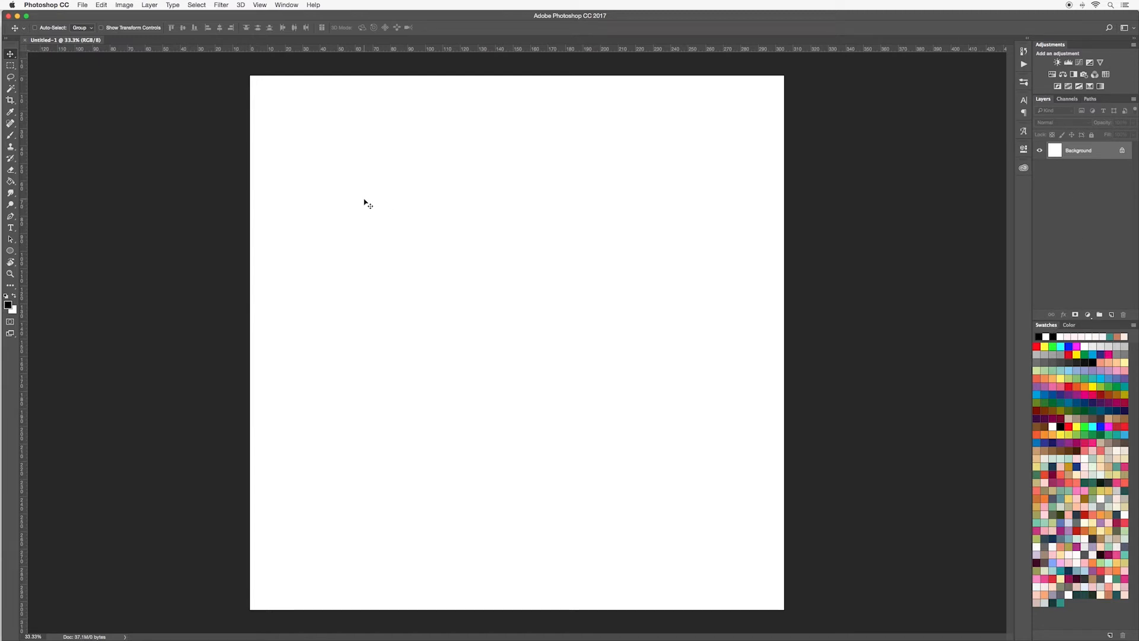
pyautogui.click(286, 5)
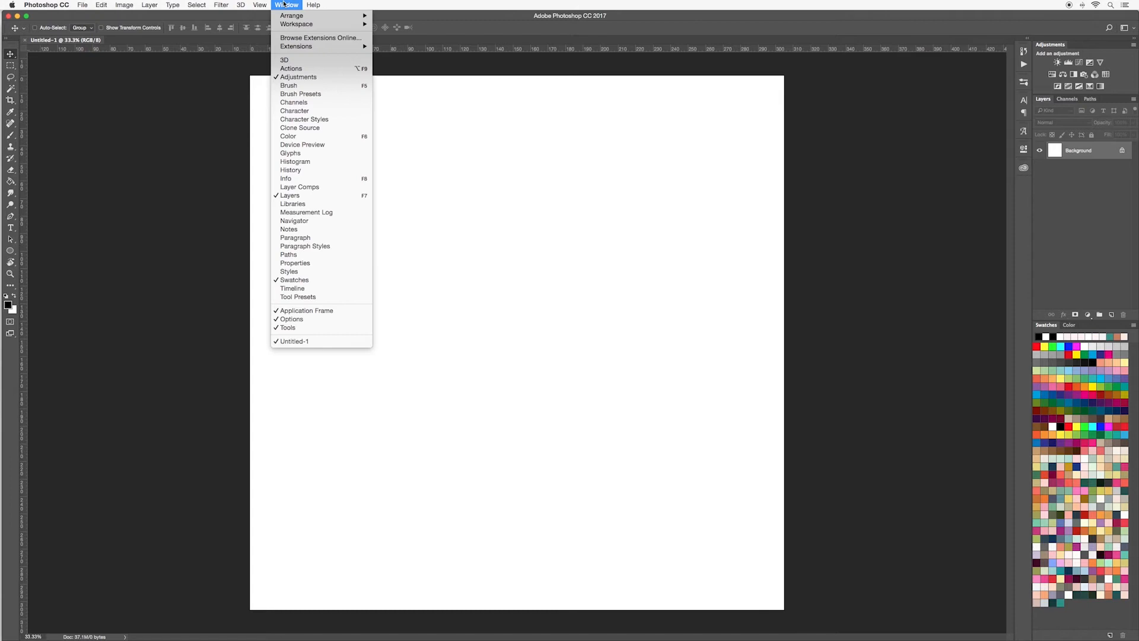
pyautogui.moveTo(294, 280)
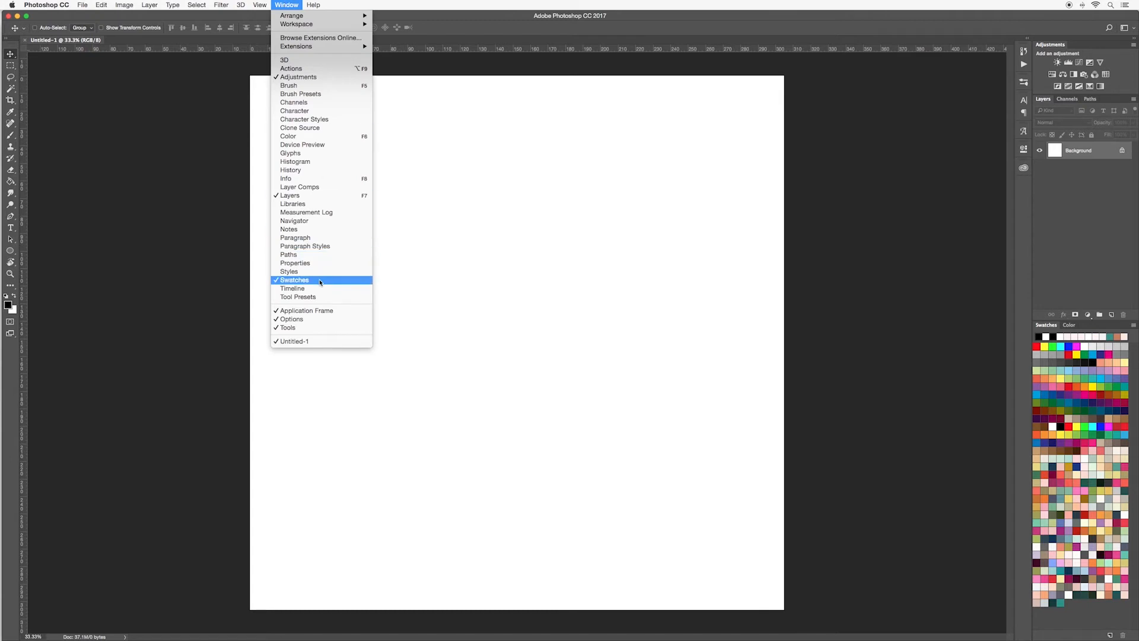
pyautogui.click(294, 280)
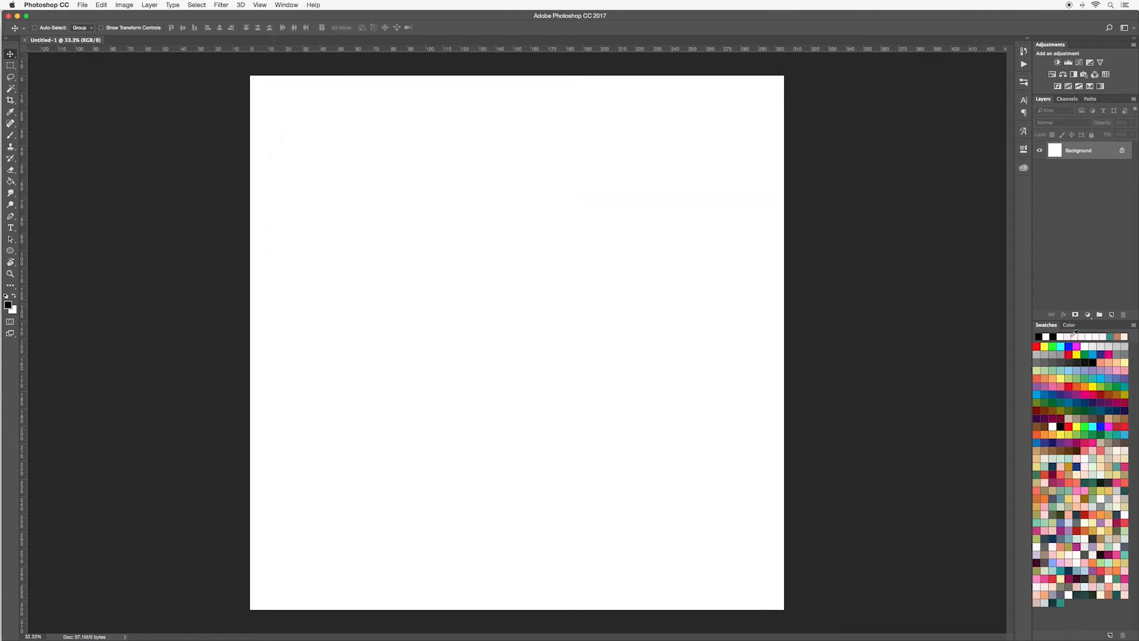
pyautogui.click(1068, 325)
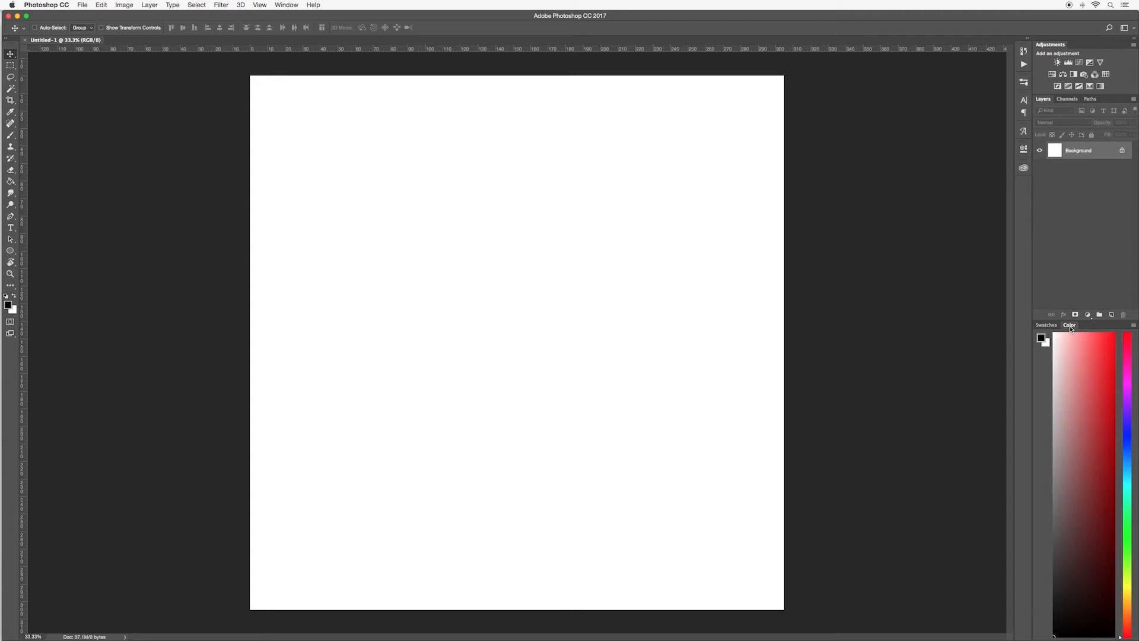
pyautogui.moveTo(1072, 329)
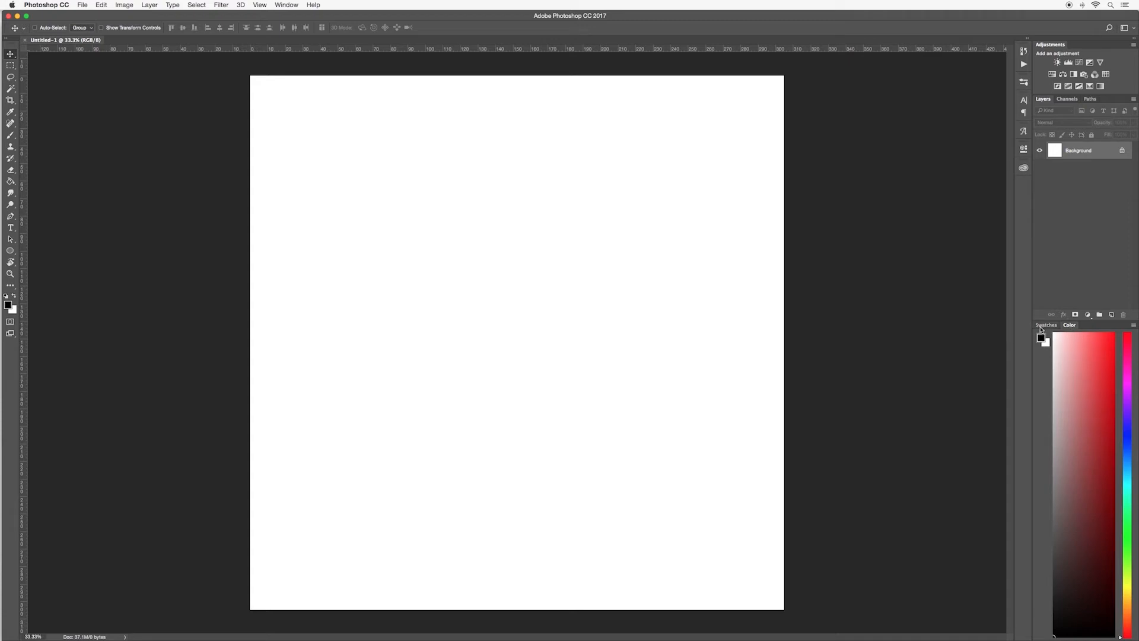
pyautogui.click(1069, 326)
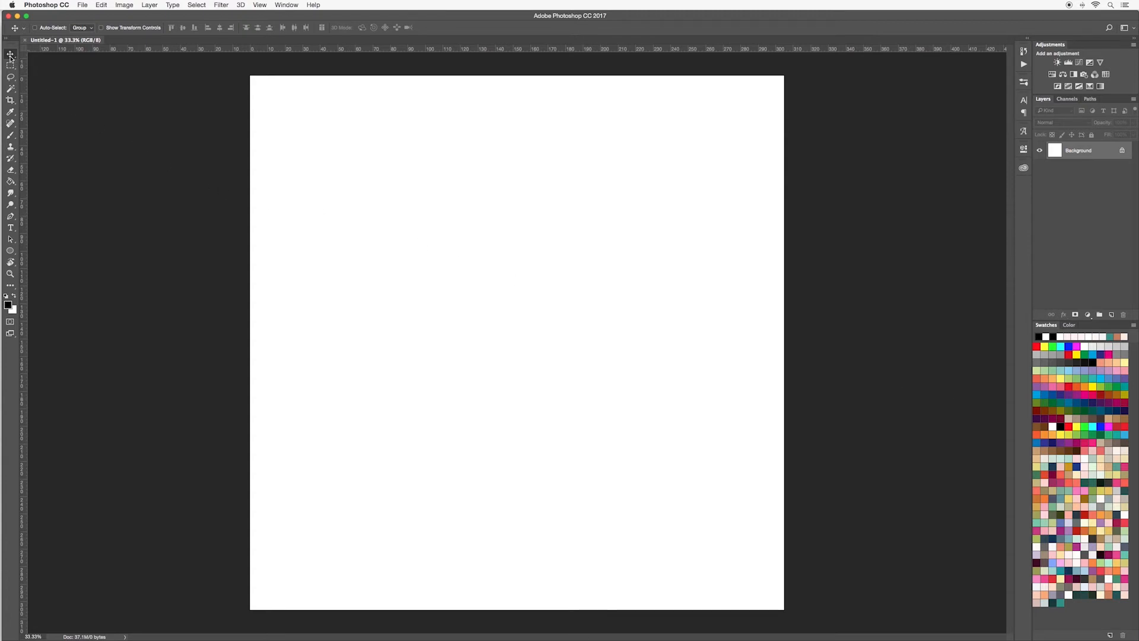
pyautogui.moveTo(11, 56)
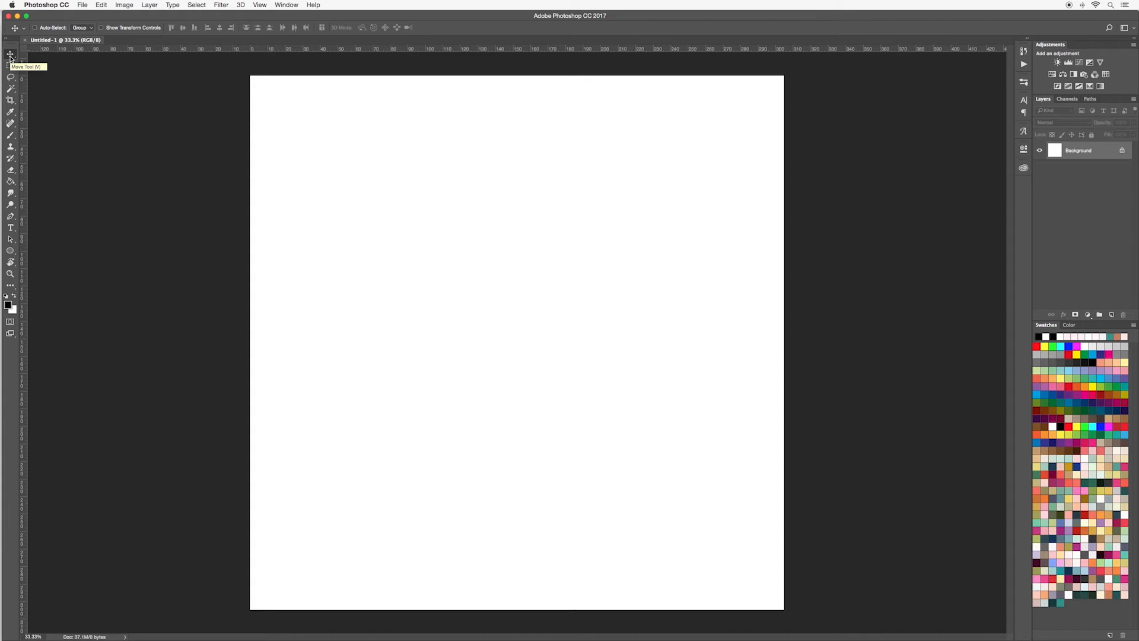
pyautogui.moveTo(11, 66)
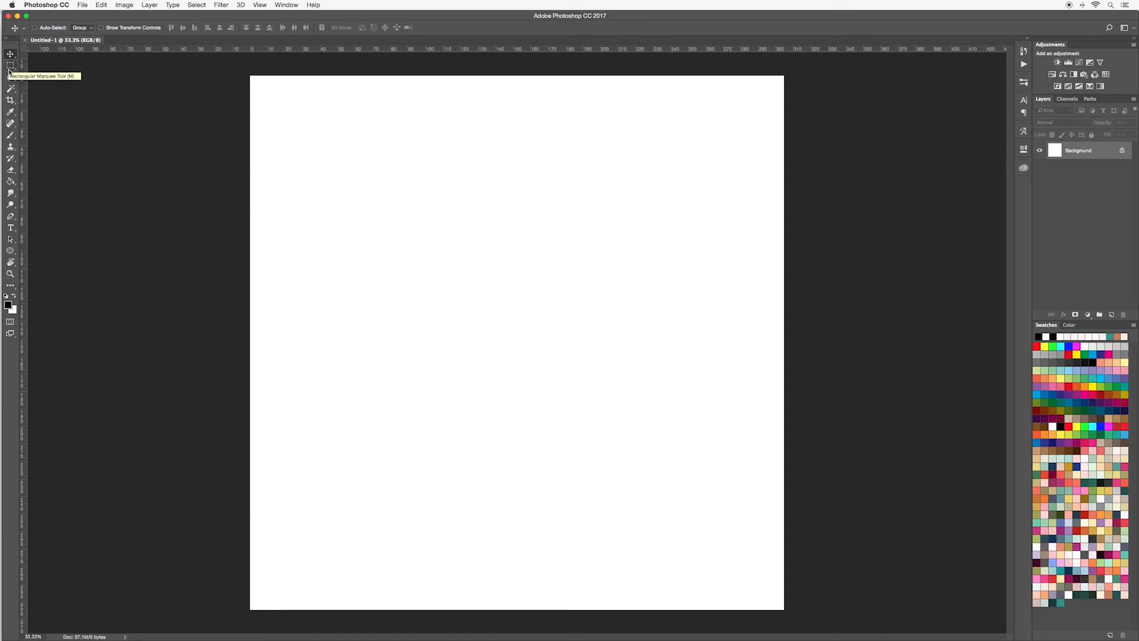
pyautogui.moveTo(11, 82)
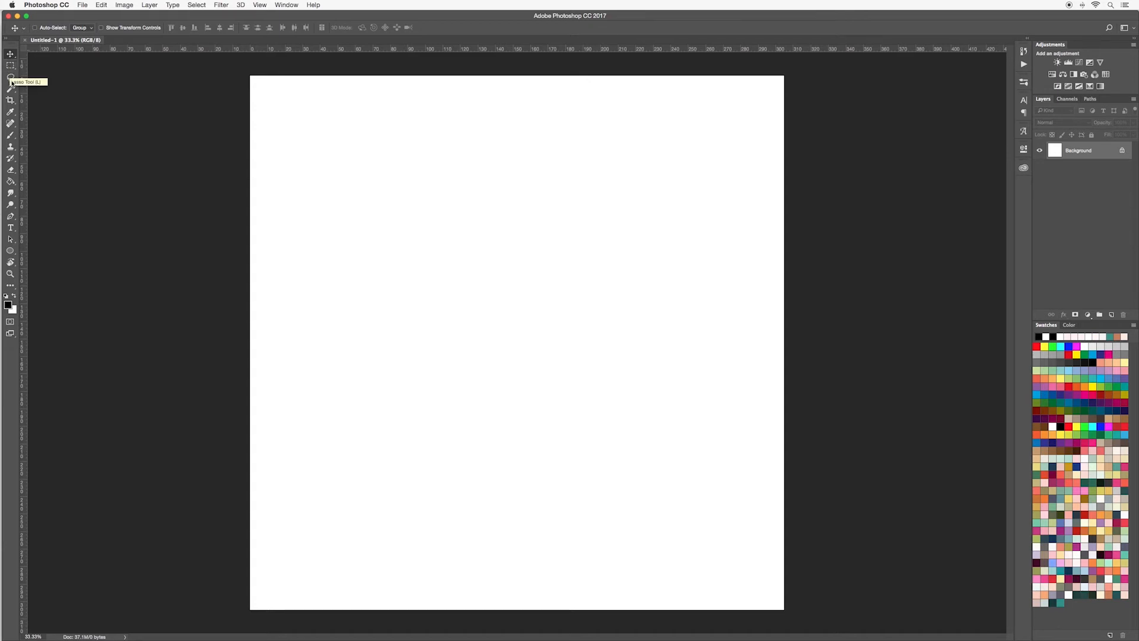
pyautogui.moveTo(10, 113)
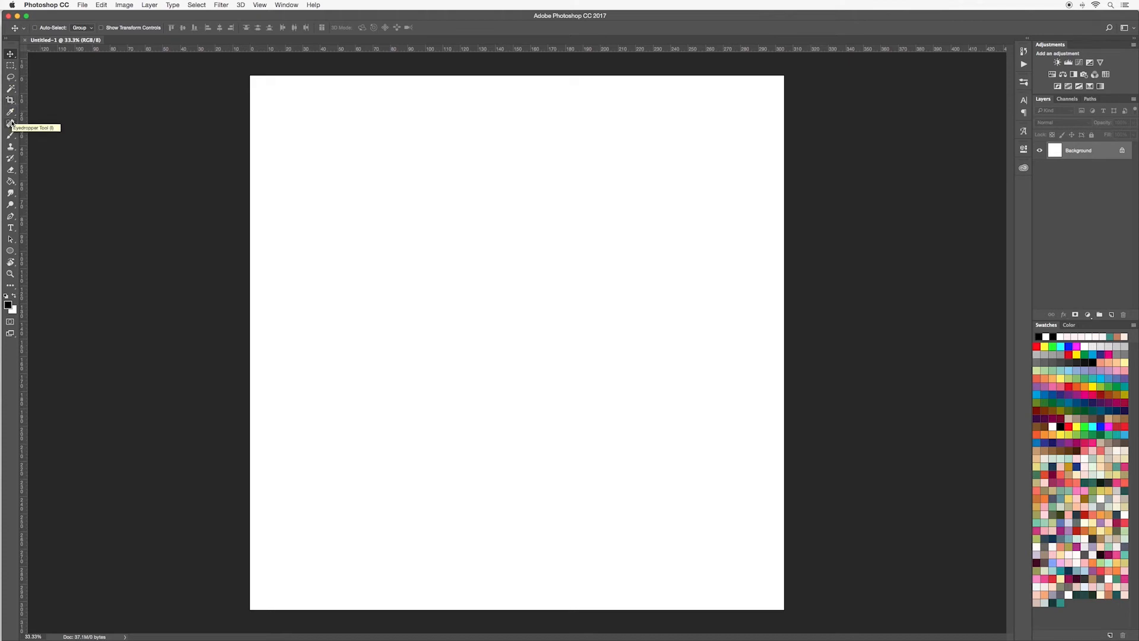
pyautogui.moveTo(11, 123)
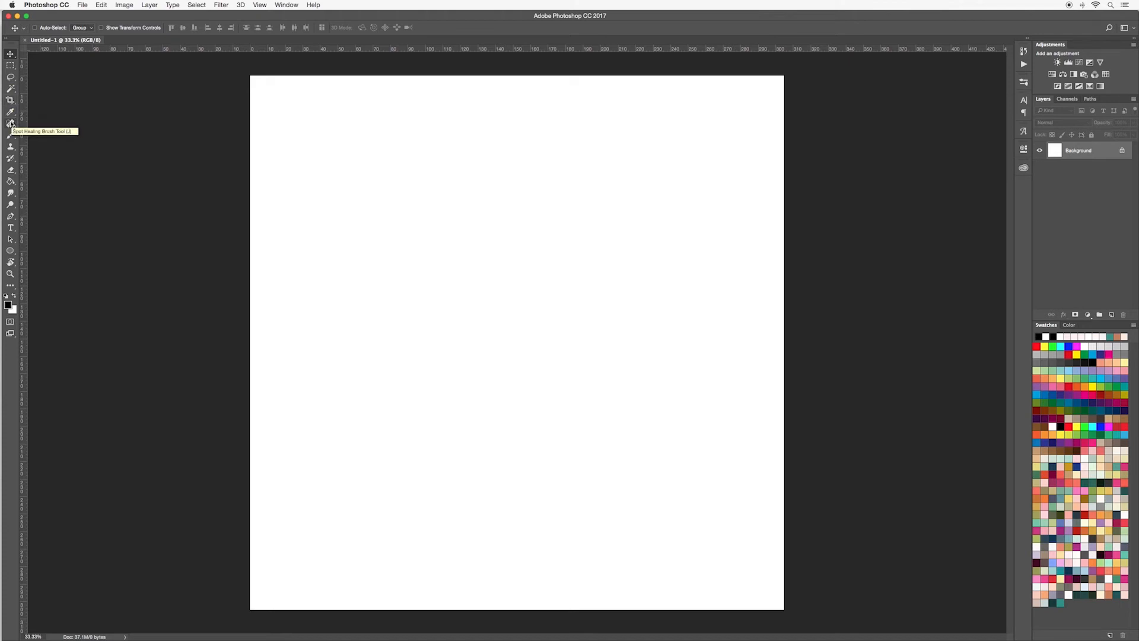
pyautogui.click(11, 146)
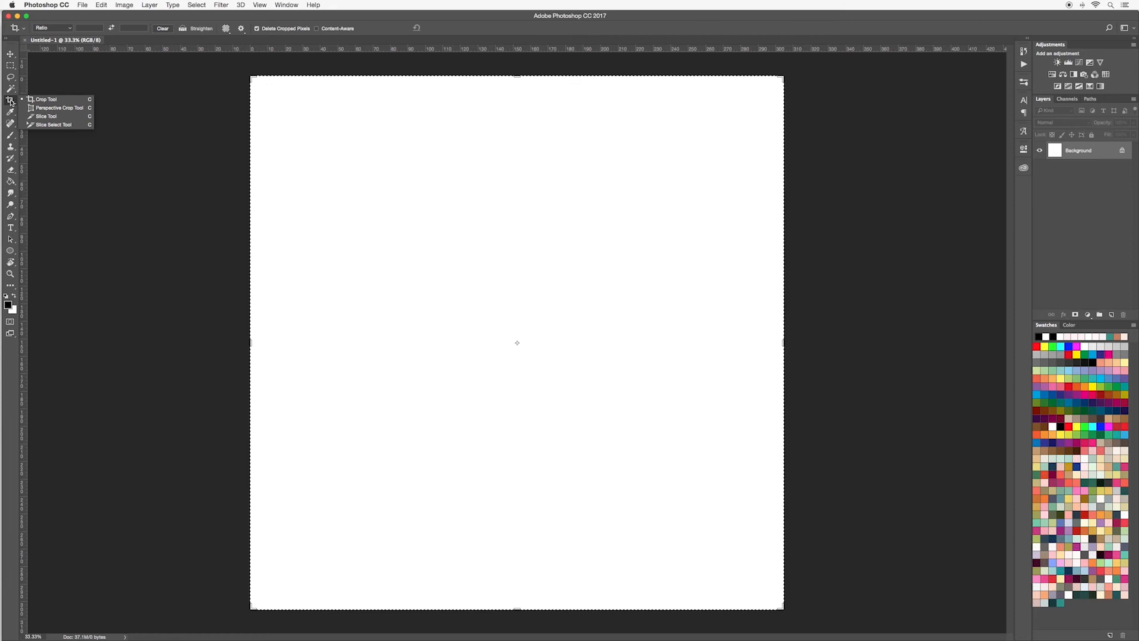
pyautogui.moveTo(47, 99)
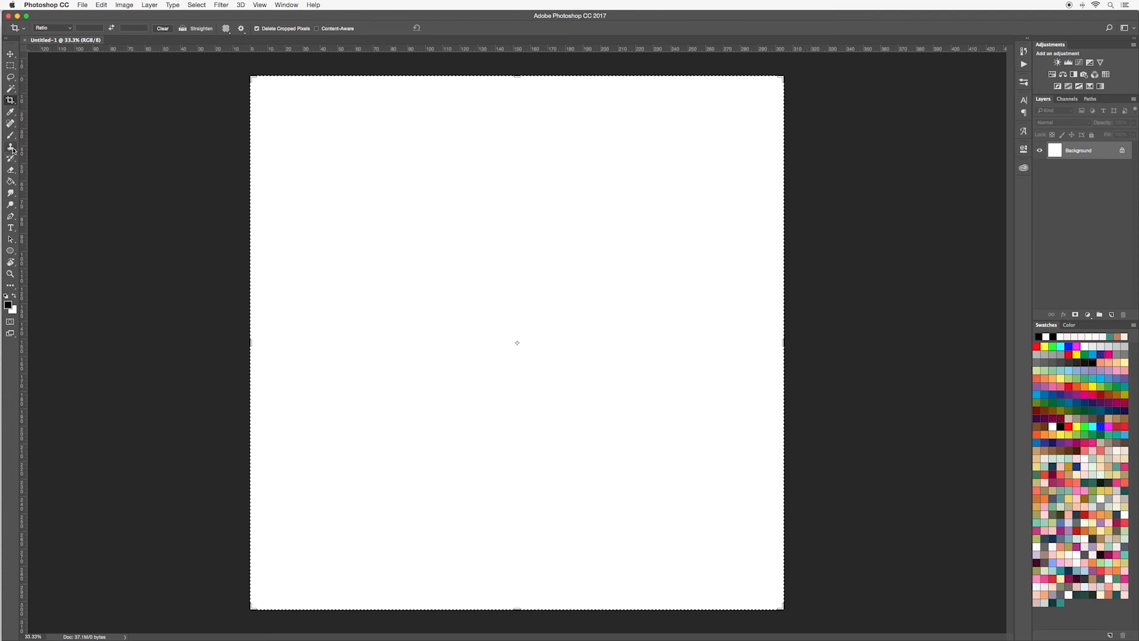
# Cycle through the Brush, Paint Bucket, Pen and Dodge tools, ending on the Move tool.
pyautogui.click(10, 147)
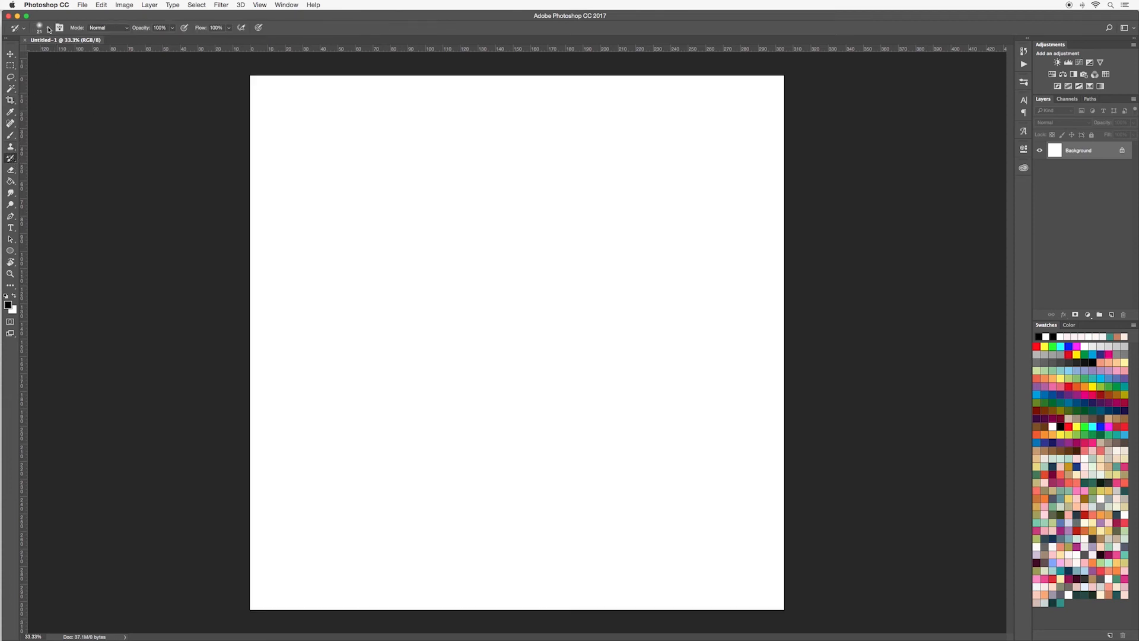
pyautogui.click(11, 181)
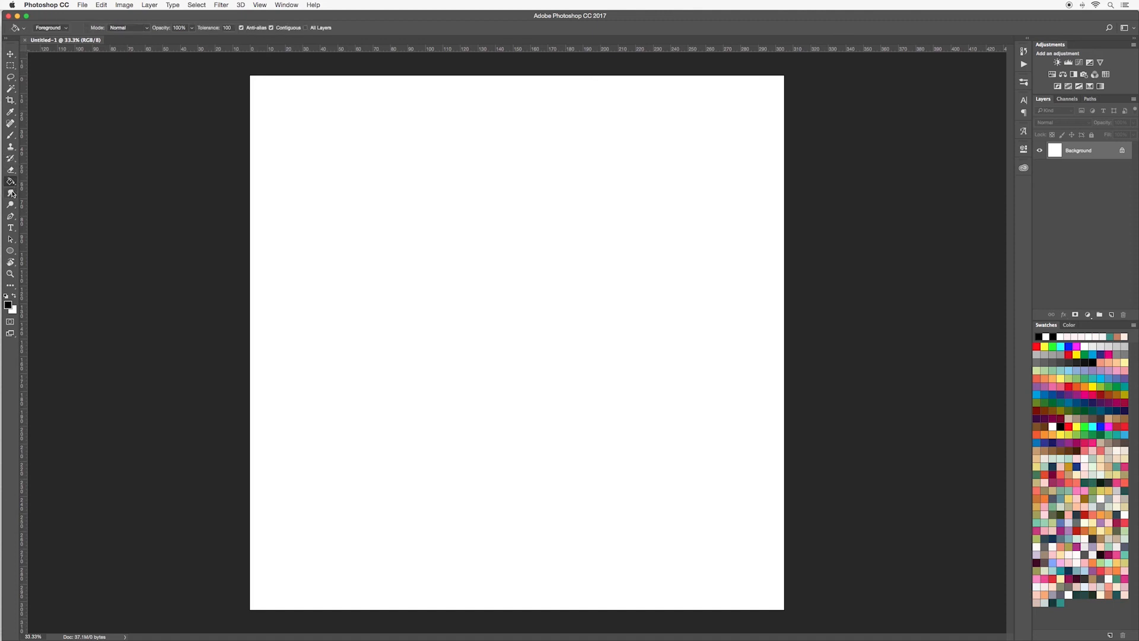
pyautogui.click(11, 216)
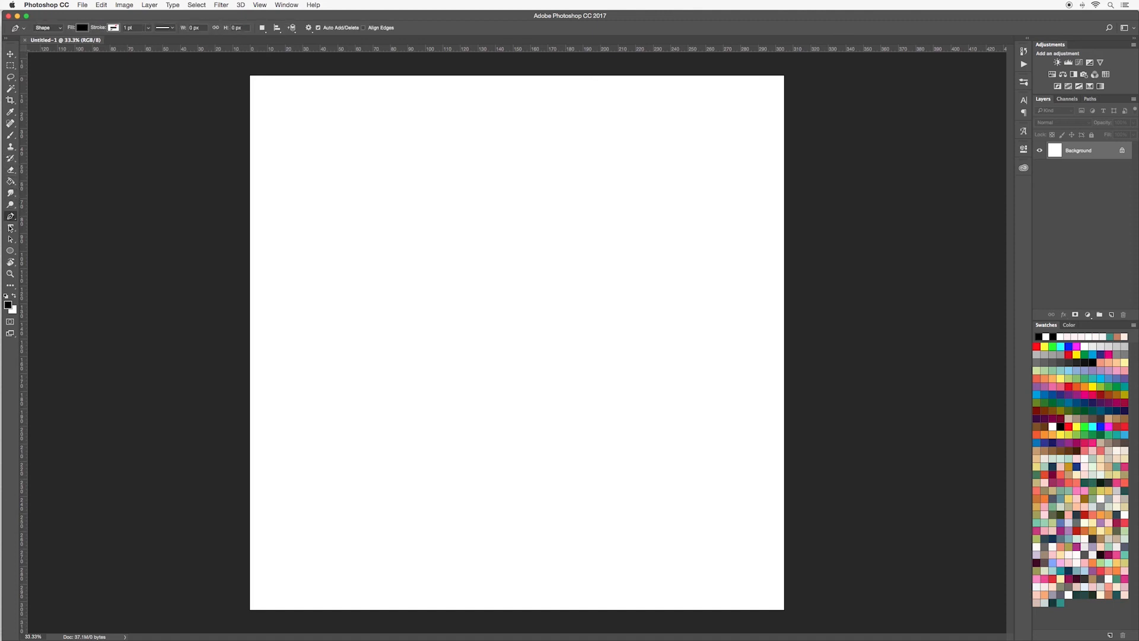
pyautogui.click(11, 204)
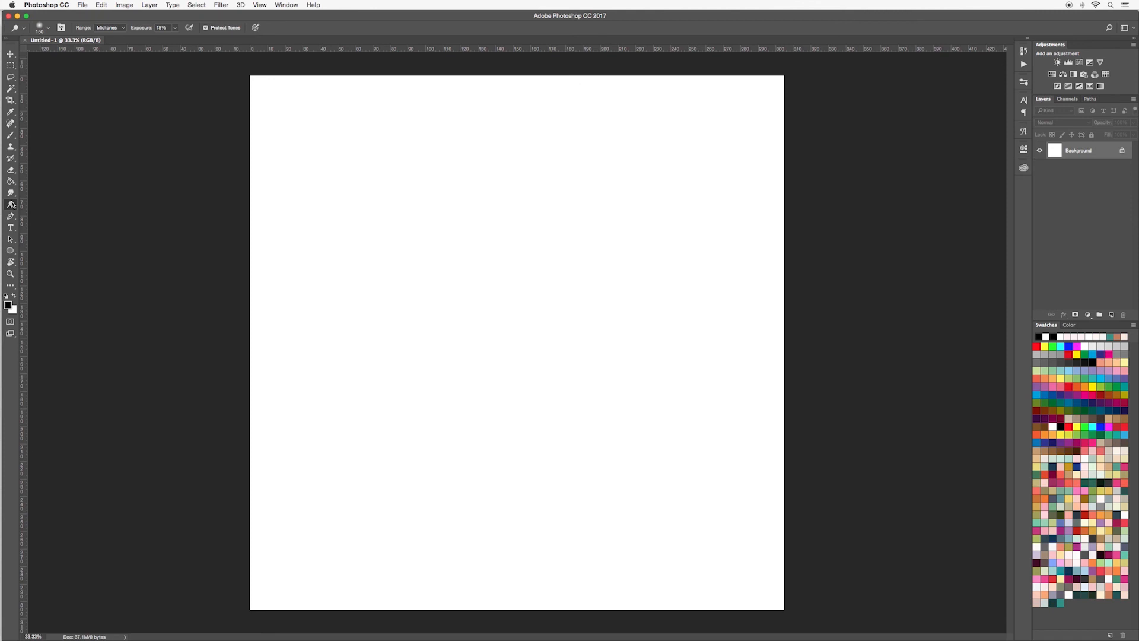
pyautogui.click(11, 54)
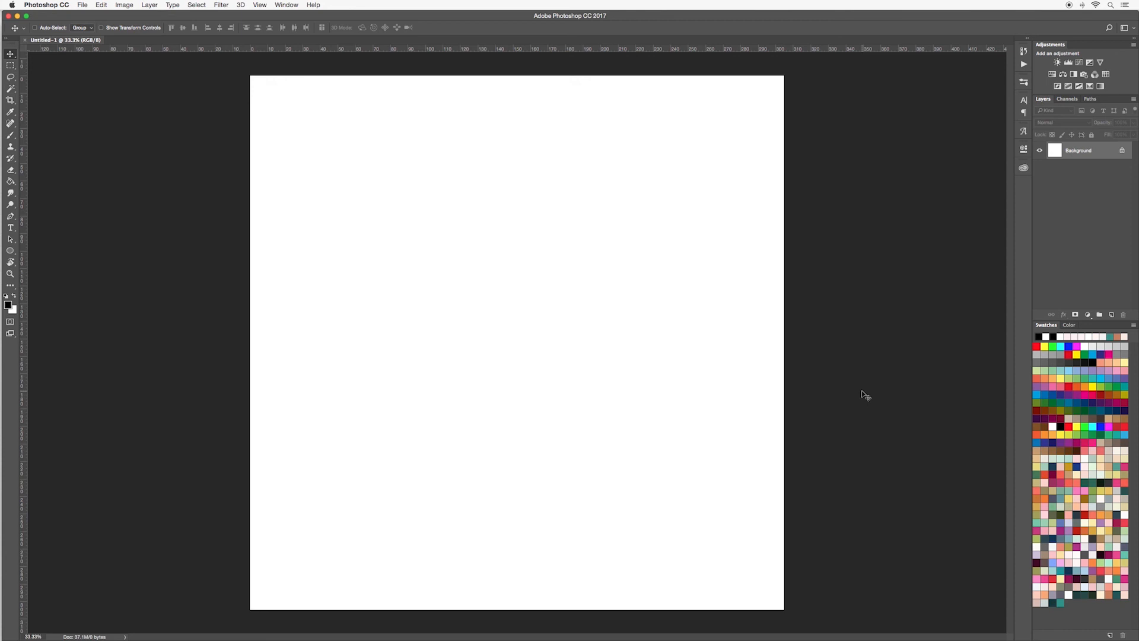
pyautogui.moveTo(863, 86)
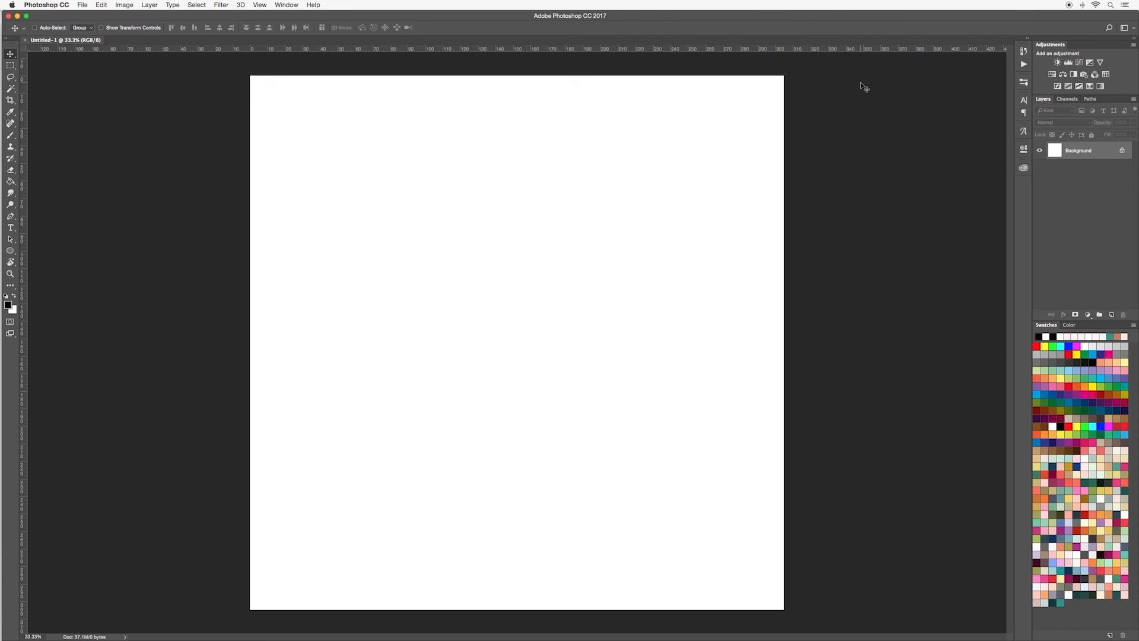